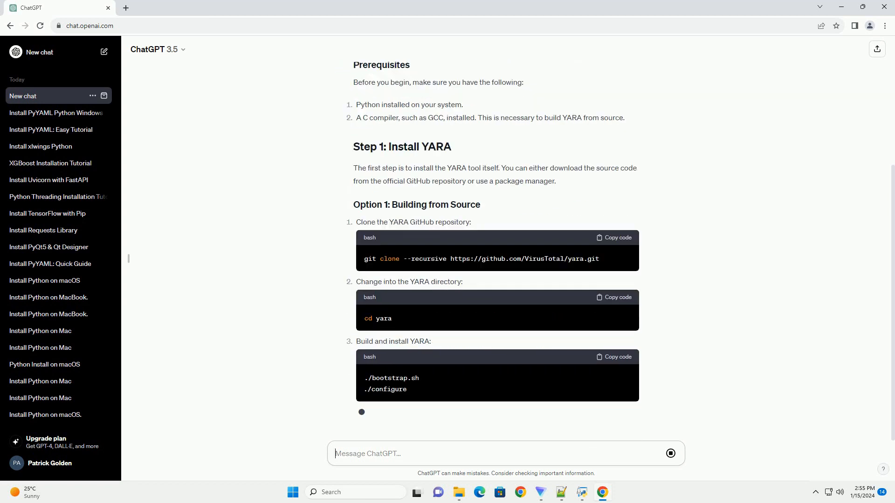
{"action": "scroll", "scroll_direction": "down", "scroll_amount": 3}
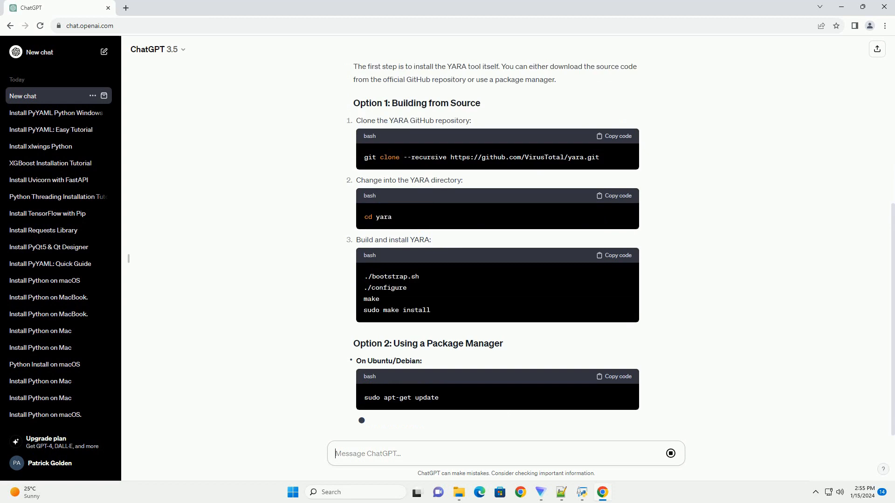
{"action": "scroll", "scroll_direction": "down", "scroll_amount": 3}
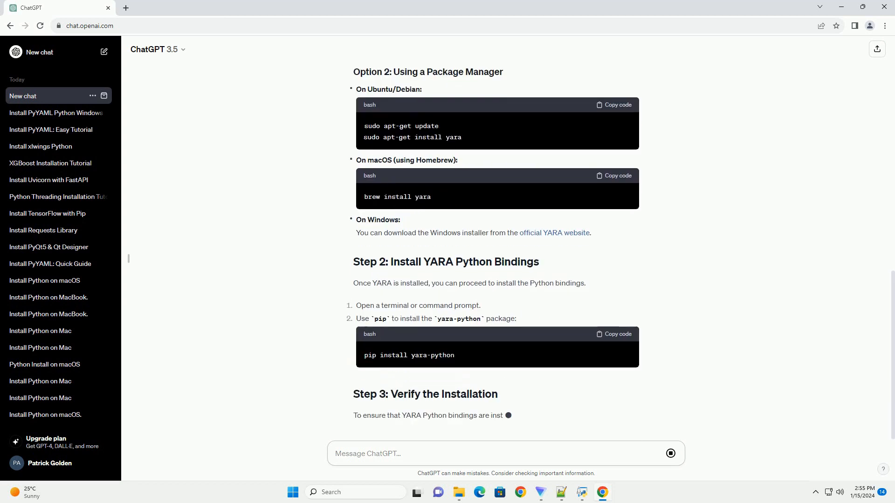
{"action": "scroll", "scroll_direction": "down", "scroll_amount": 3}
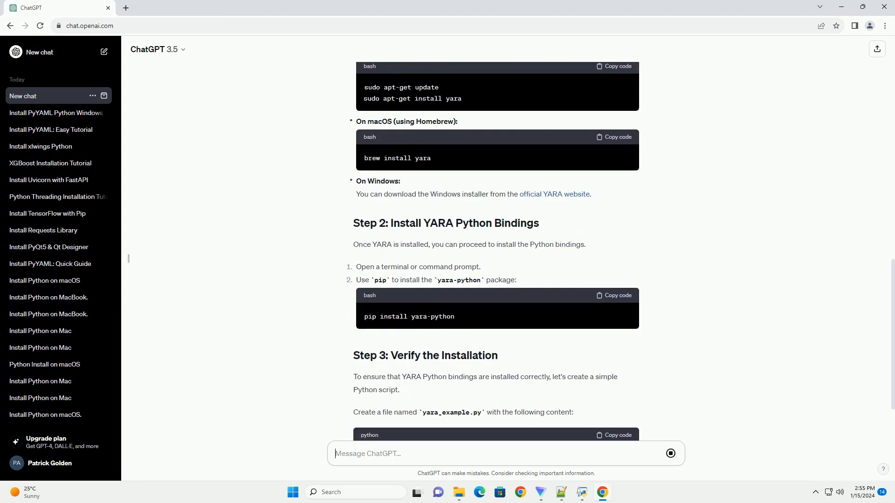
{"action": "scroll", "scroll_direction": "down", "scroll_amount": 3}
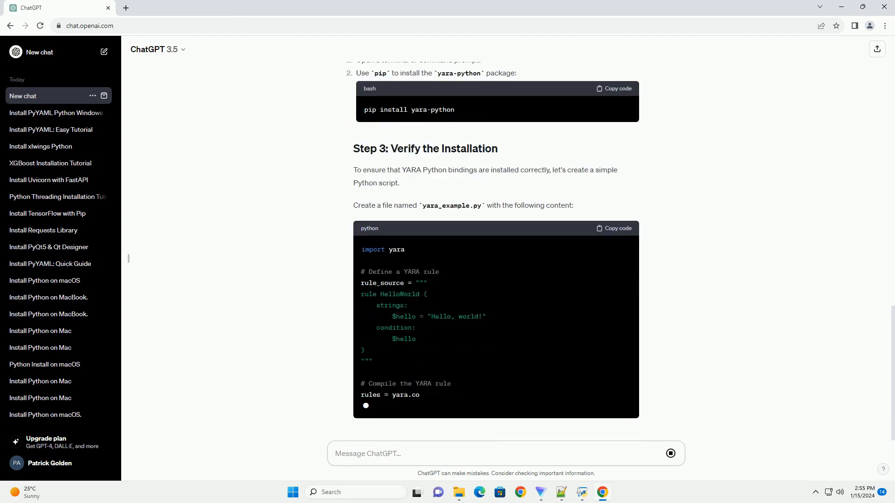
{"action": "scroll", "scroll_direction": "down", "scroll_amount": 3}
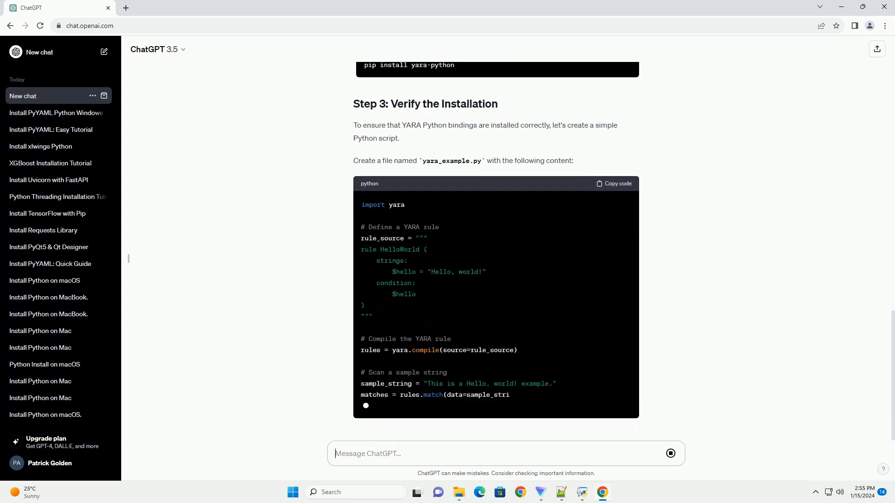
{"action": "scroll", "scroll_direction": "down", "scroll_amount": 3}
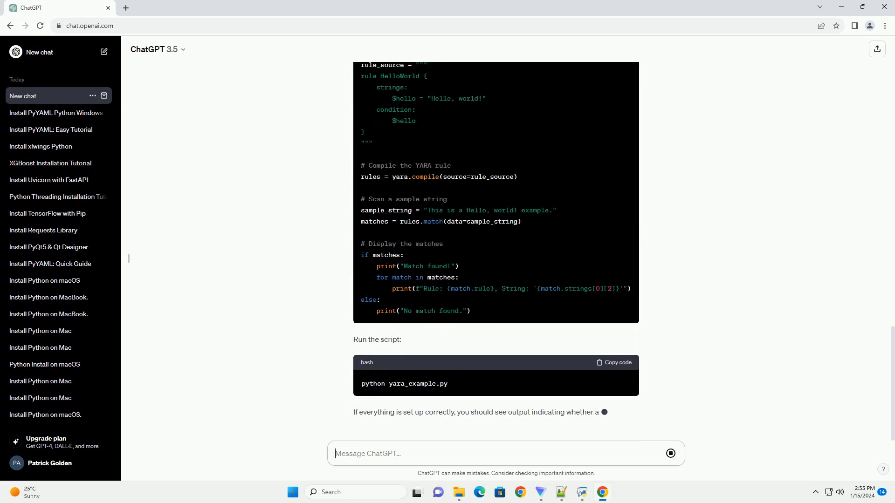
{"action": "scroll", "scroll_direction": "down", "scroll_amount": 3}
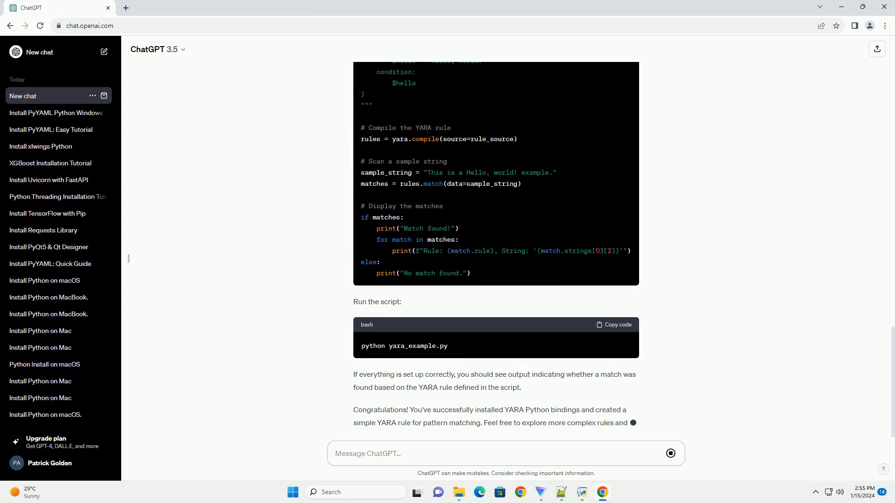